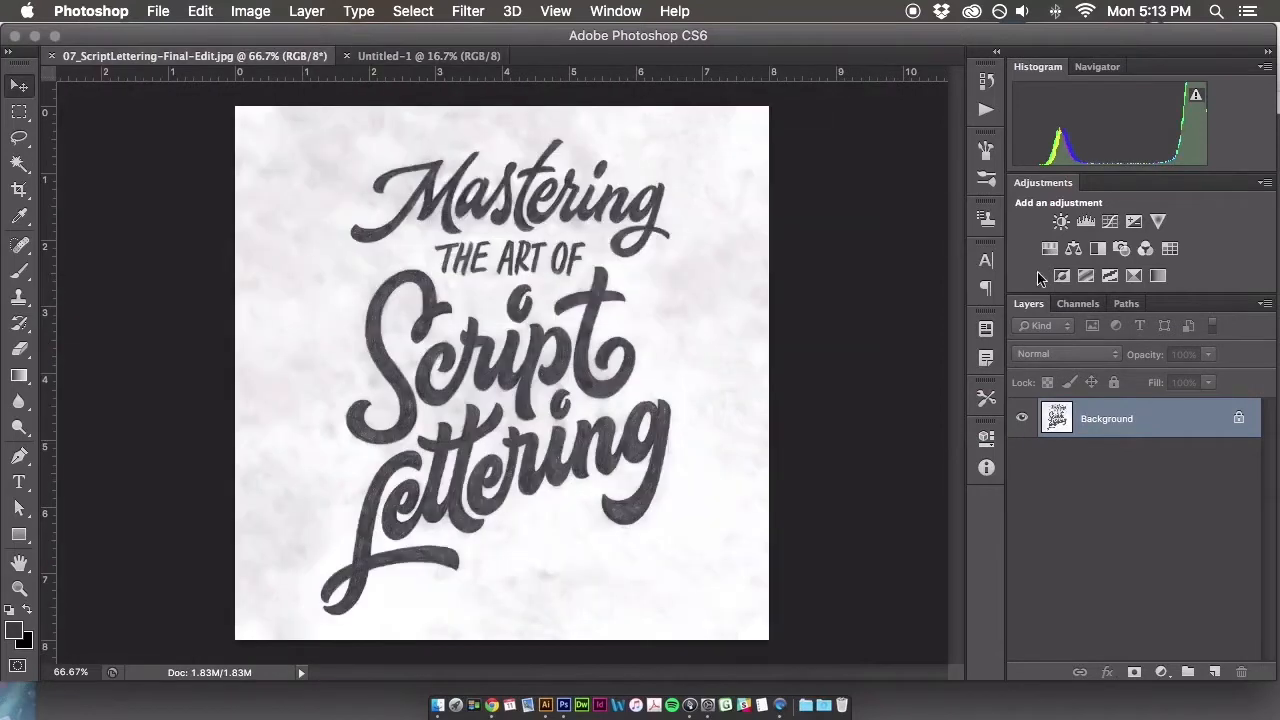
# Add a Levels adjustment layer above the Background from the Adjustments panel
pyautogui.click(1061, 221)
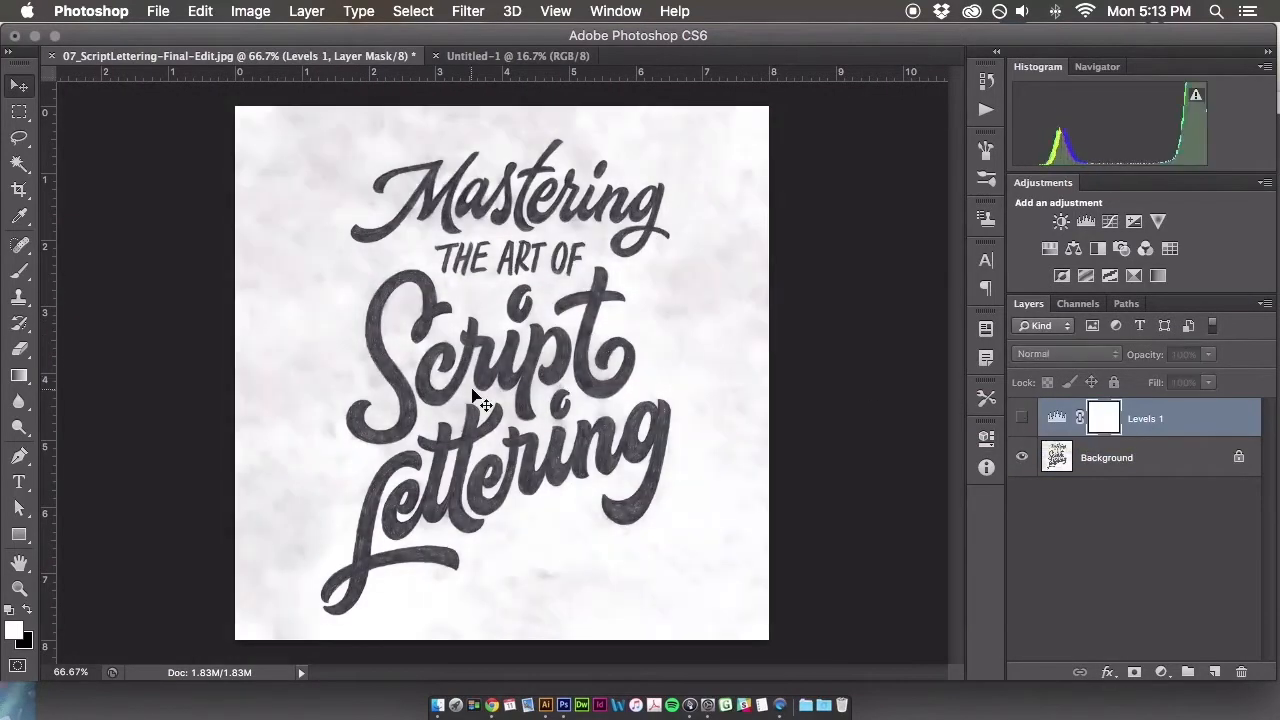